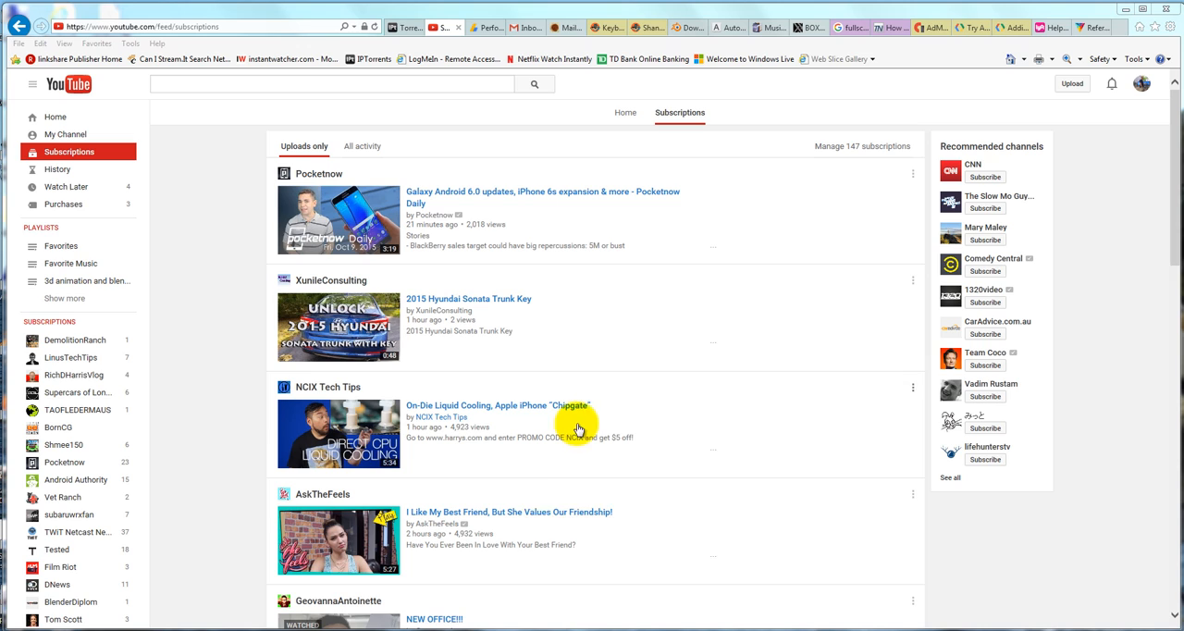
mouse_move(599, 347)
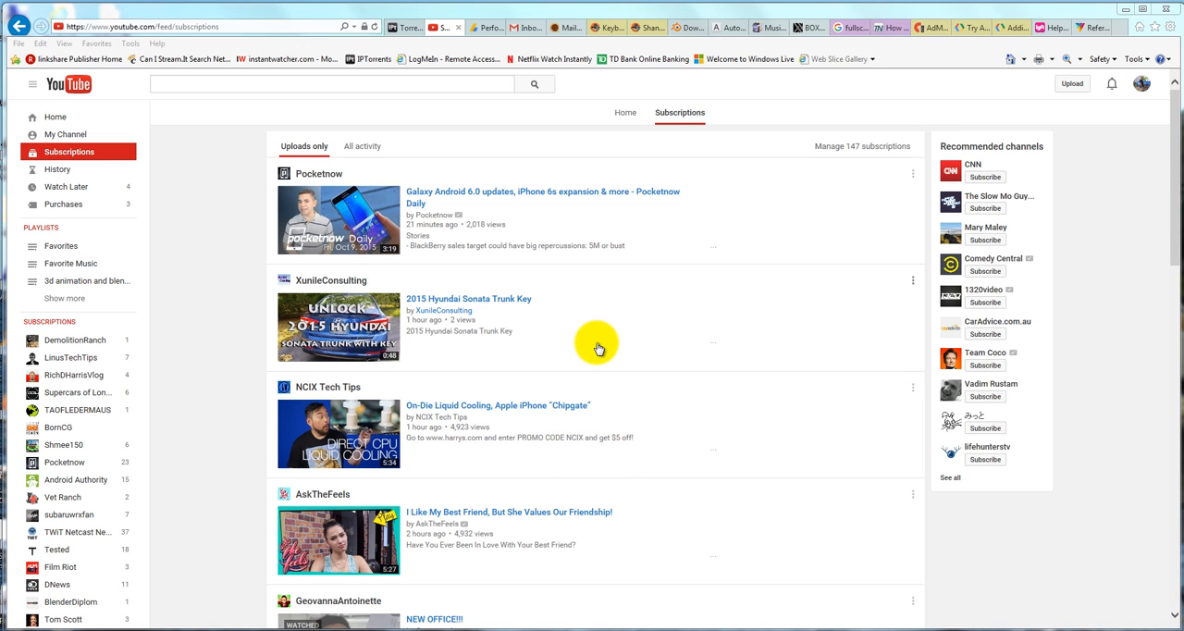
mouse_move(627, 333)
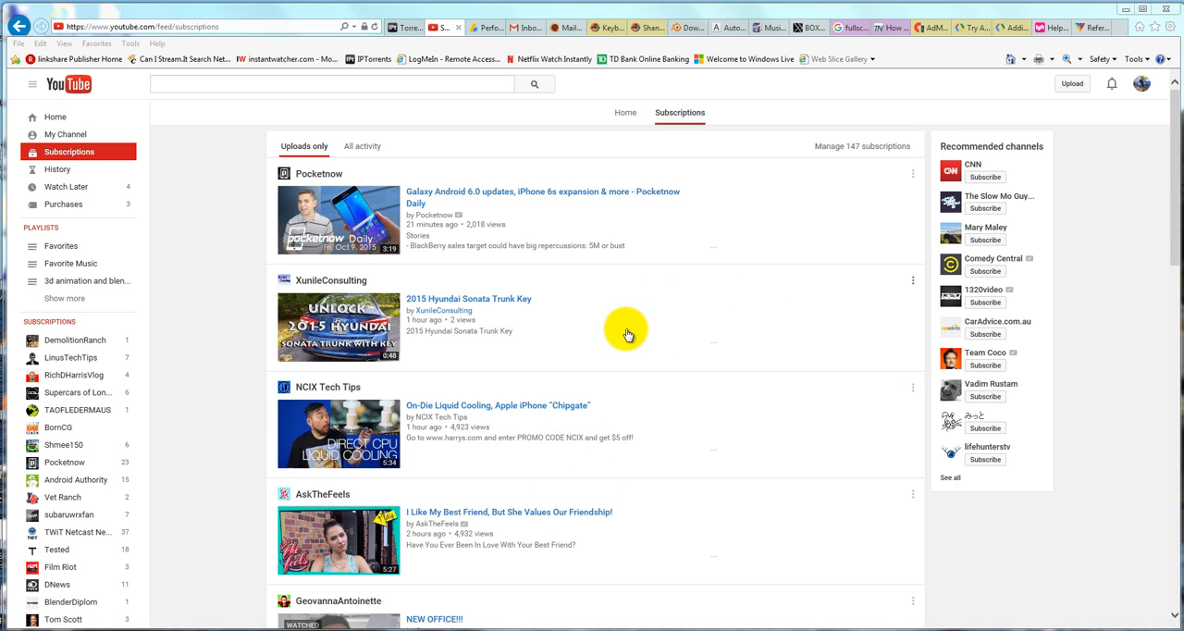
mouse_move(662, 163)
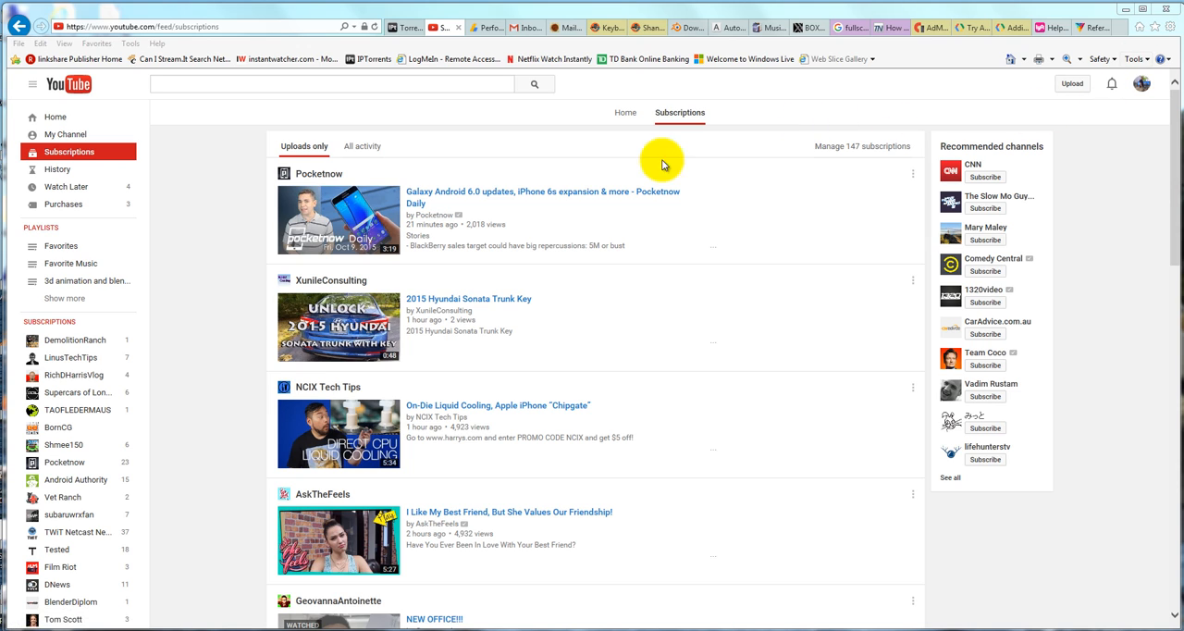
mouse_move(57, 170)
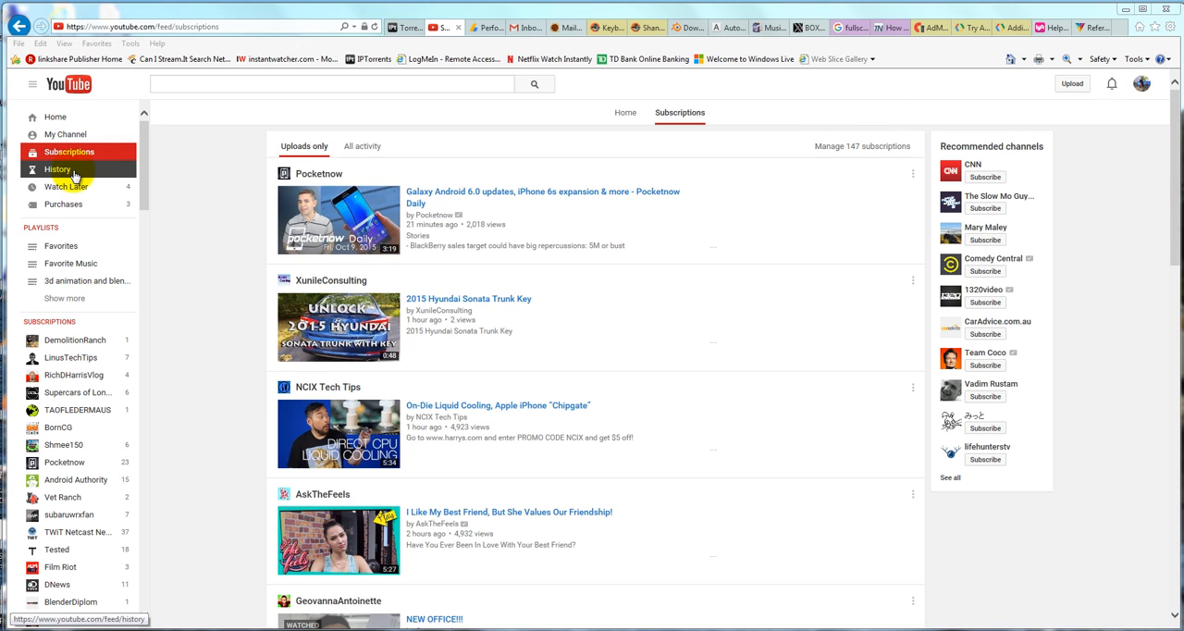
mouse_move(538, 318)
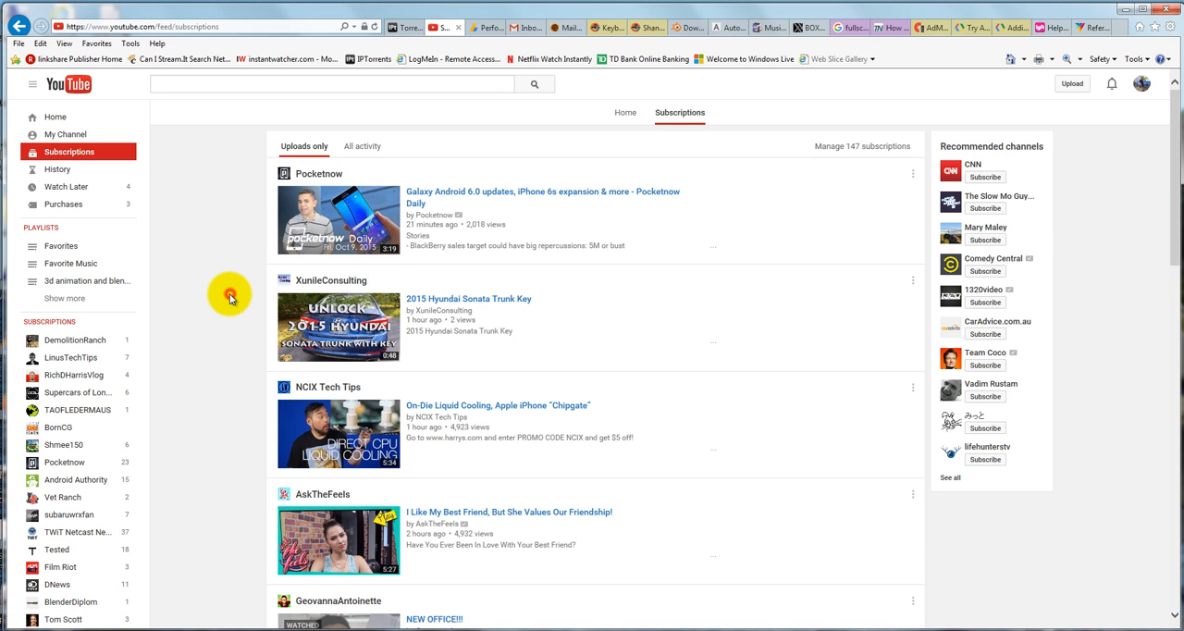
mouse_move(66, 185)
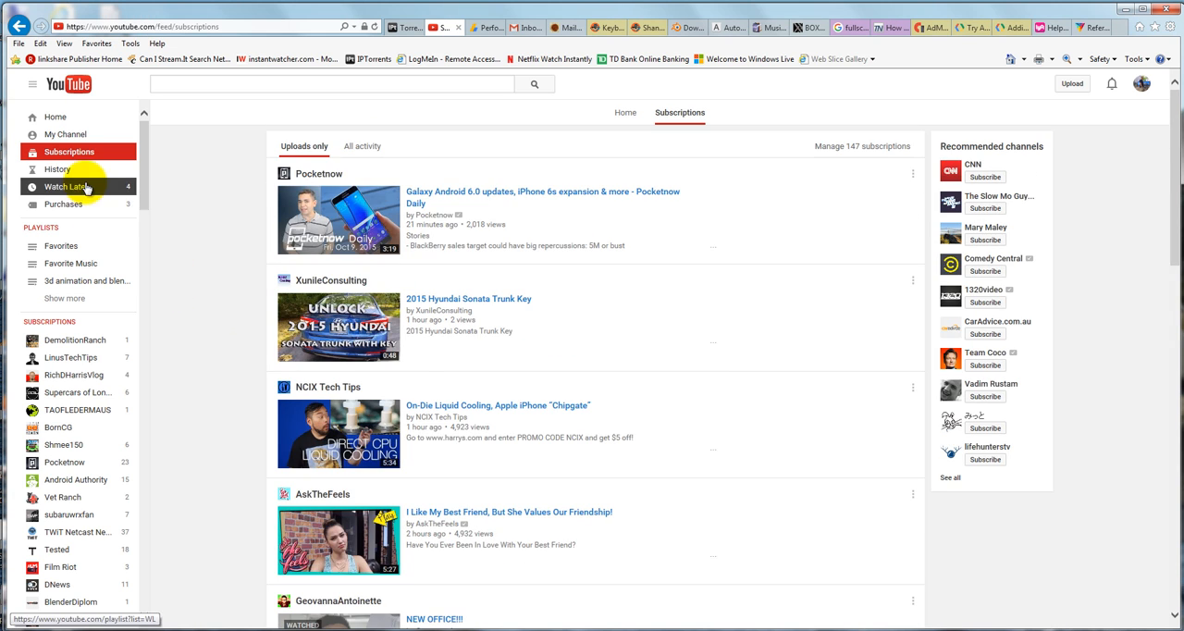
mouse_move(57, 170)
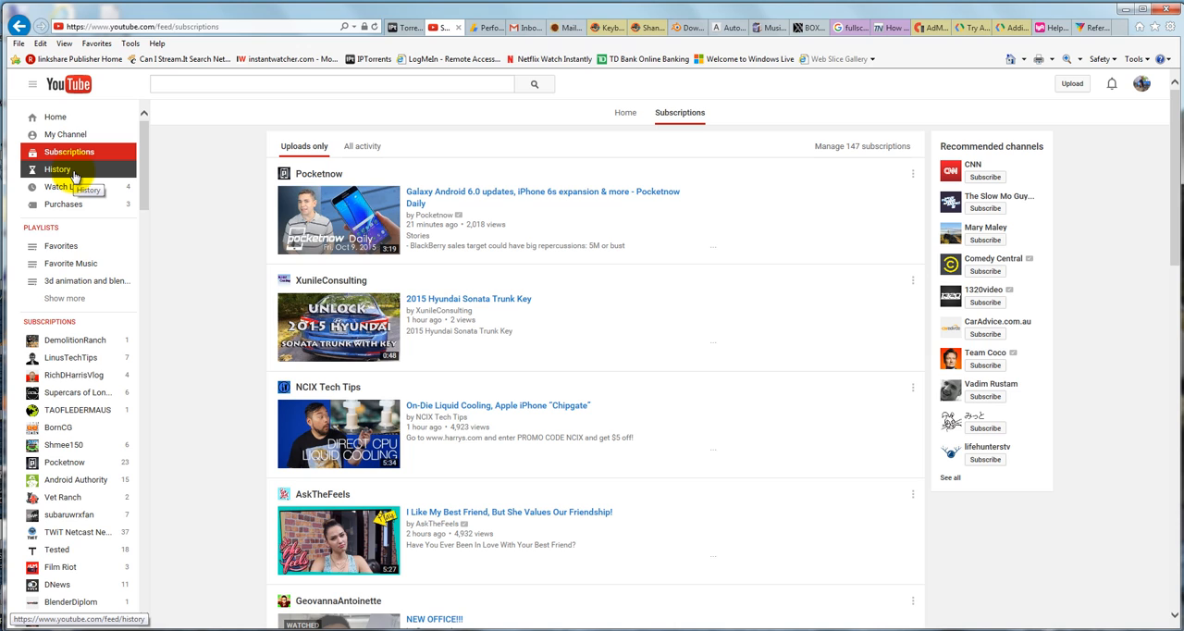
mouse_move(193, 207)
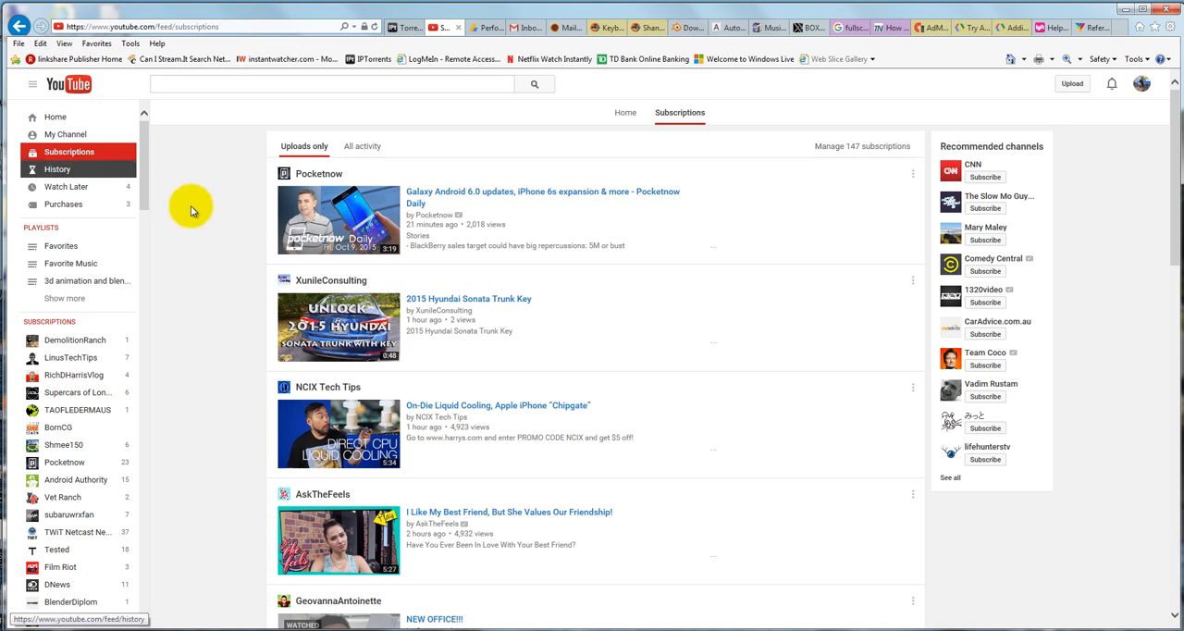
mouse_move(70, 262)
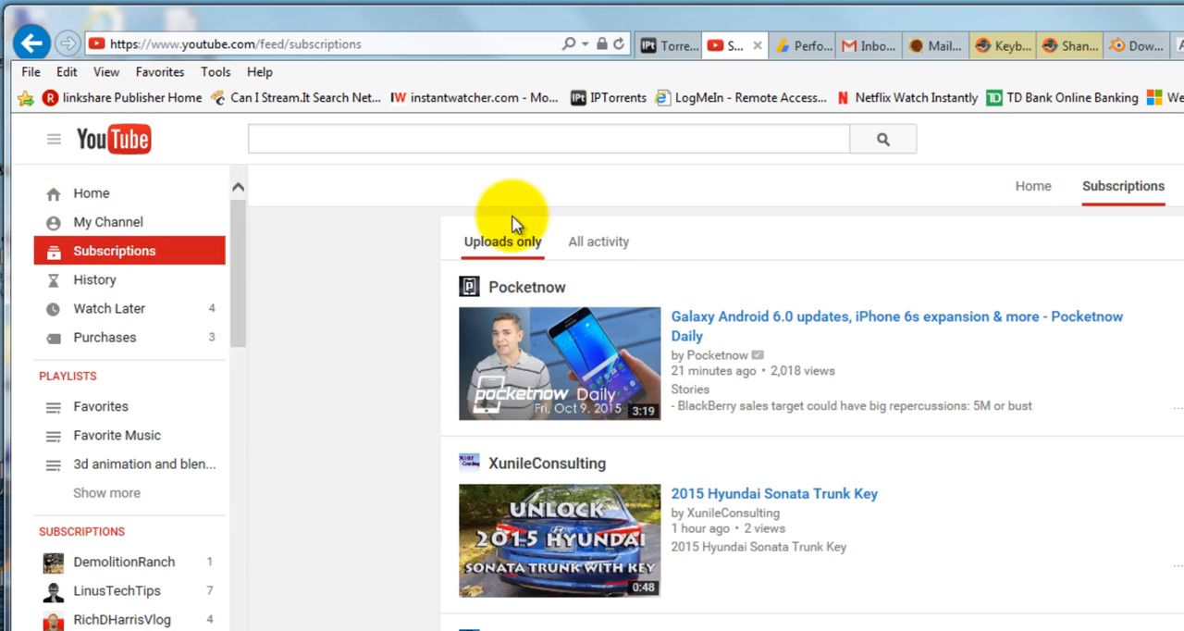
mouse_move(139, 286)
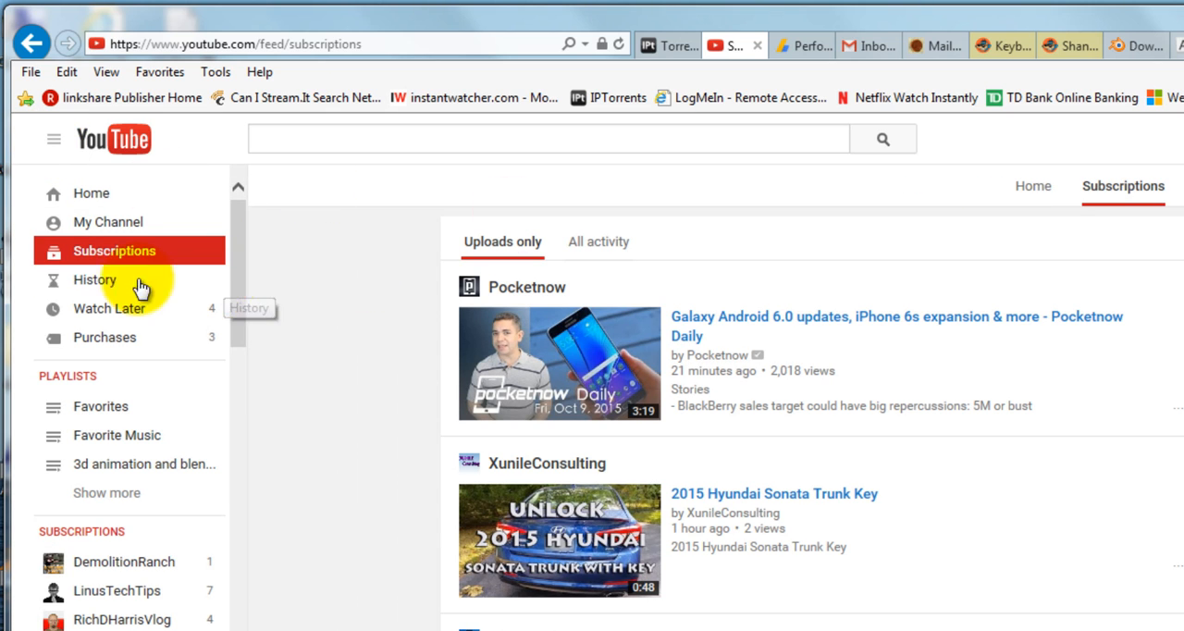
mouse_move(93, 279)
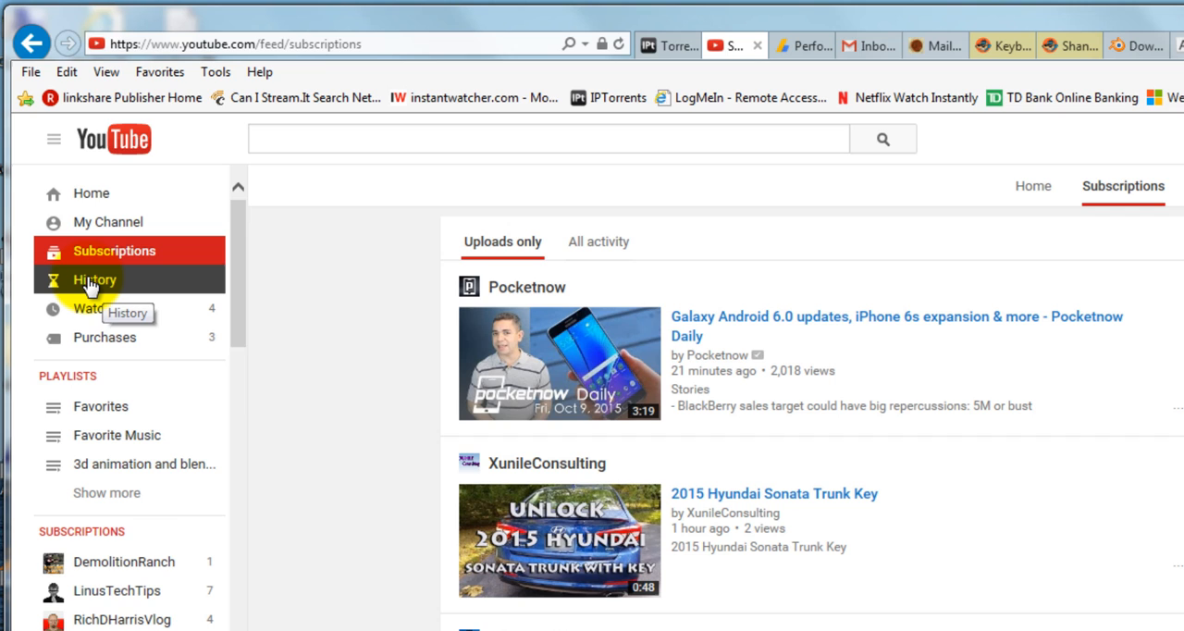
- Go to the History page from the left sidebar
click(93, 279)
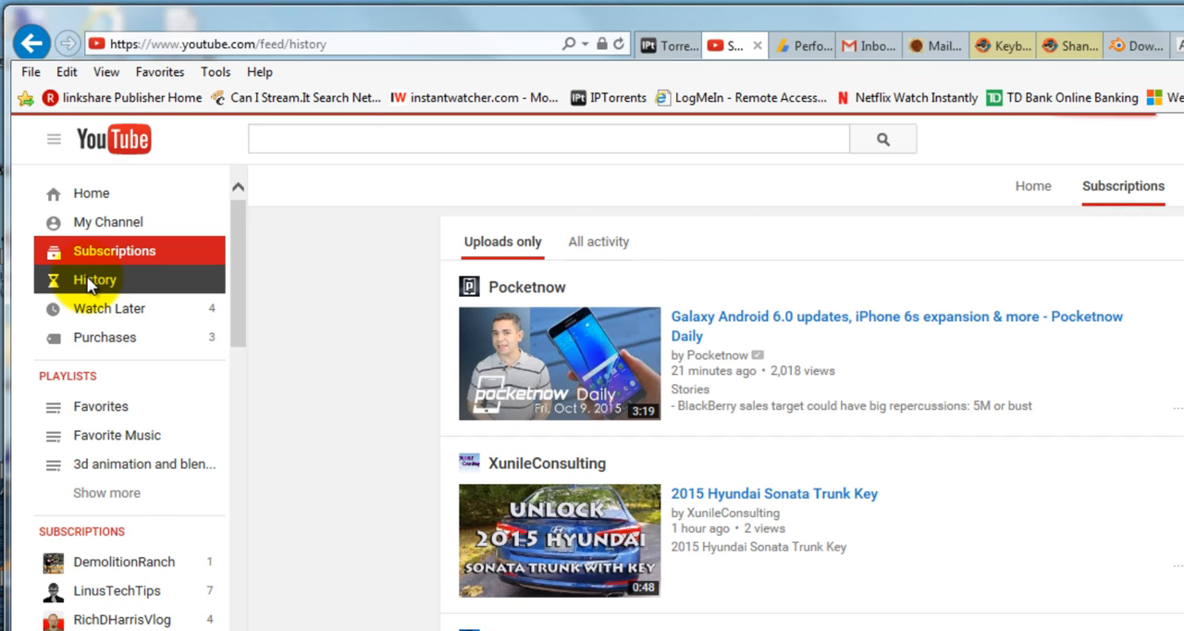
- Load the watch history list, starting with TOP 5 LG V10 Features
click(92, 280)
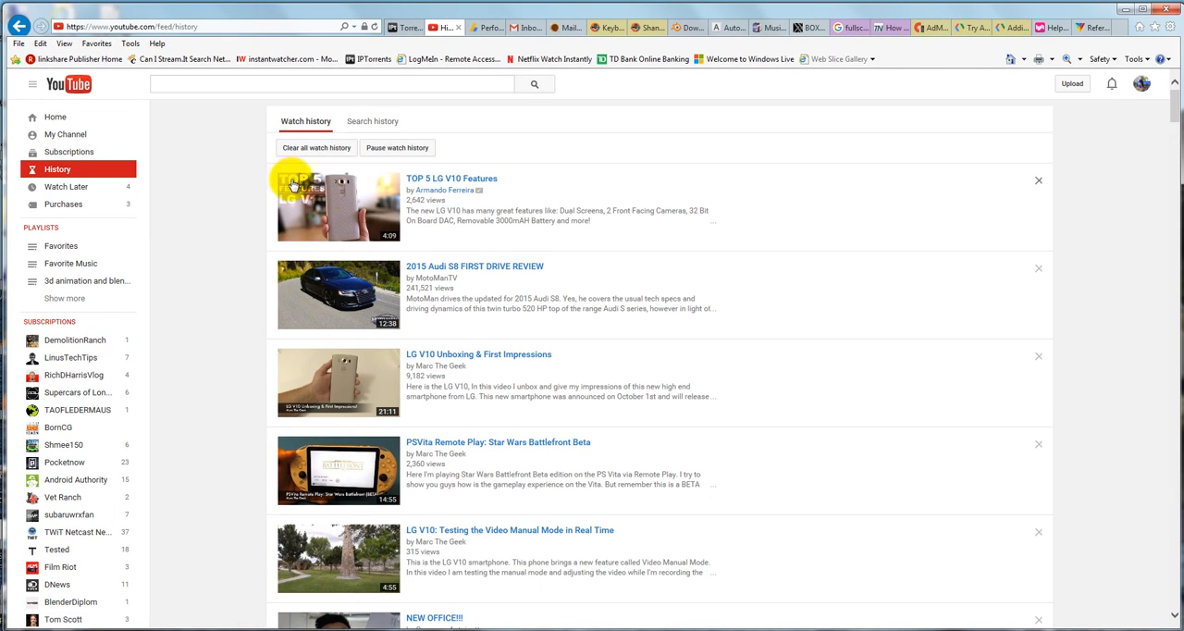
mouse_move(235, 307)
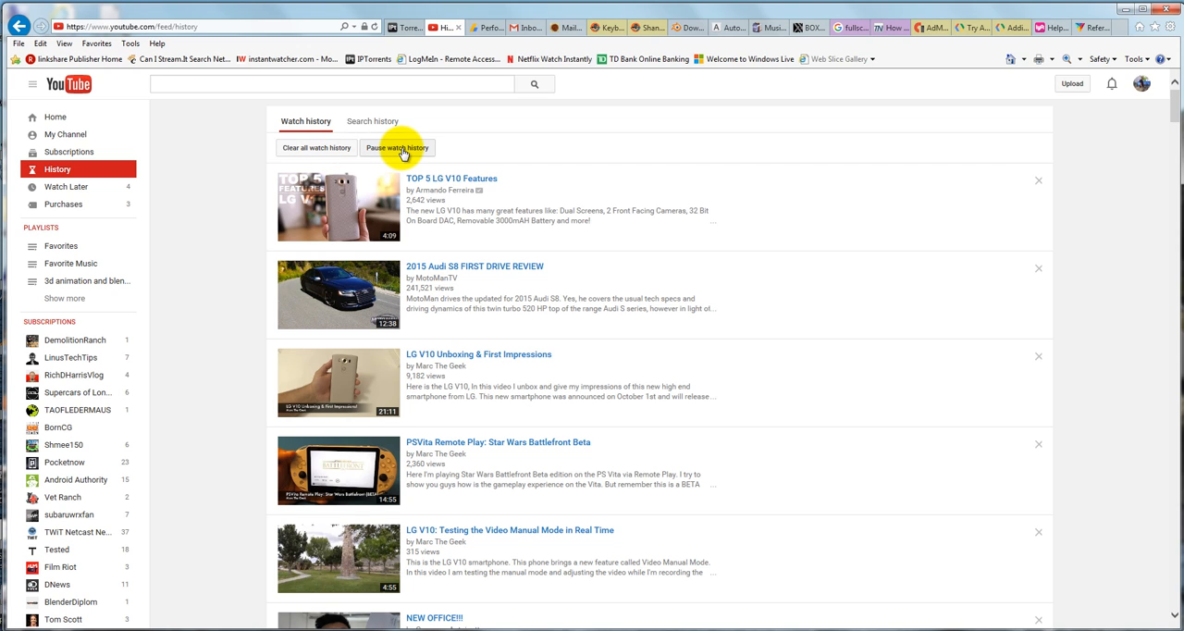
mouse_move(866, 194)
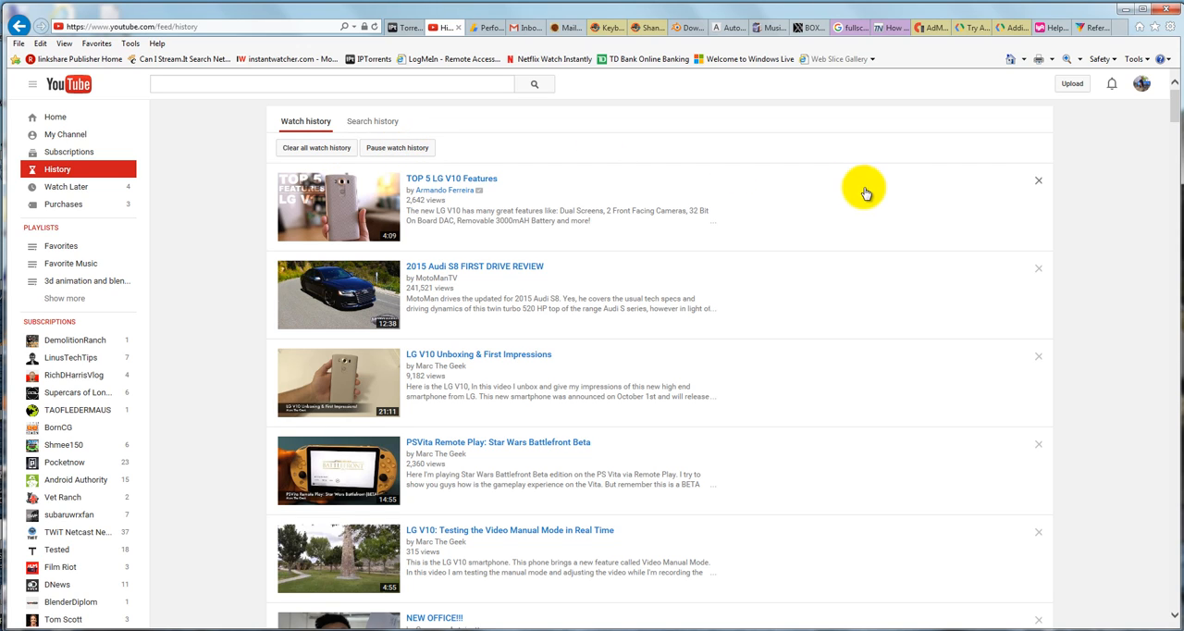
mouse_move(1038, 181)
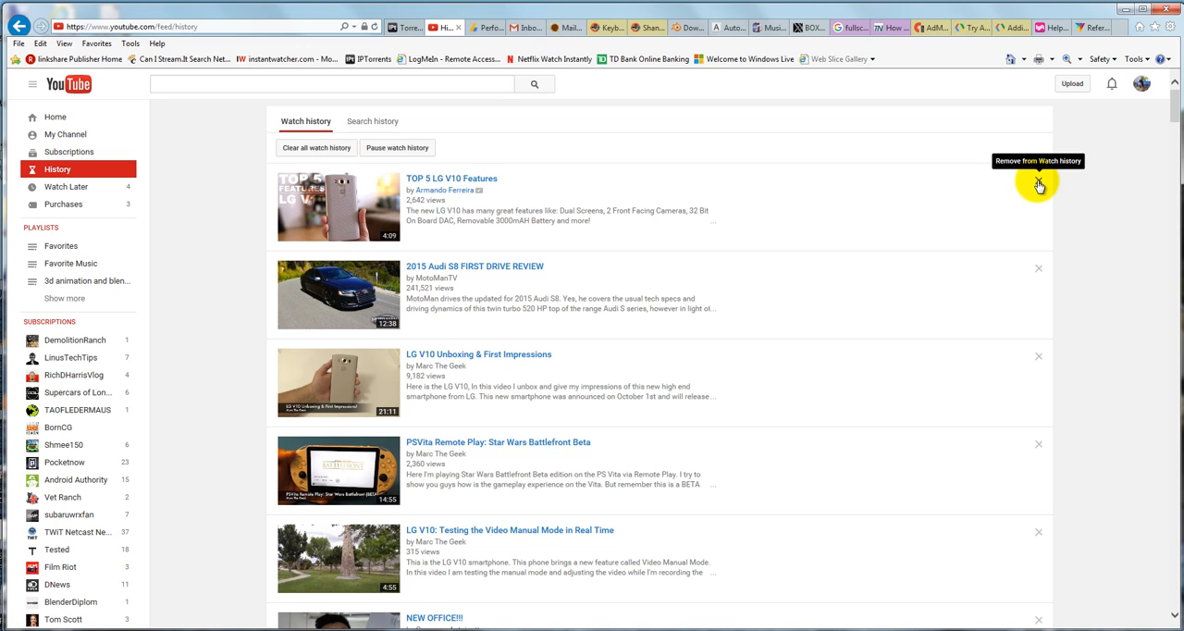
mouse_move(996, 319)
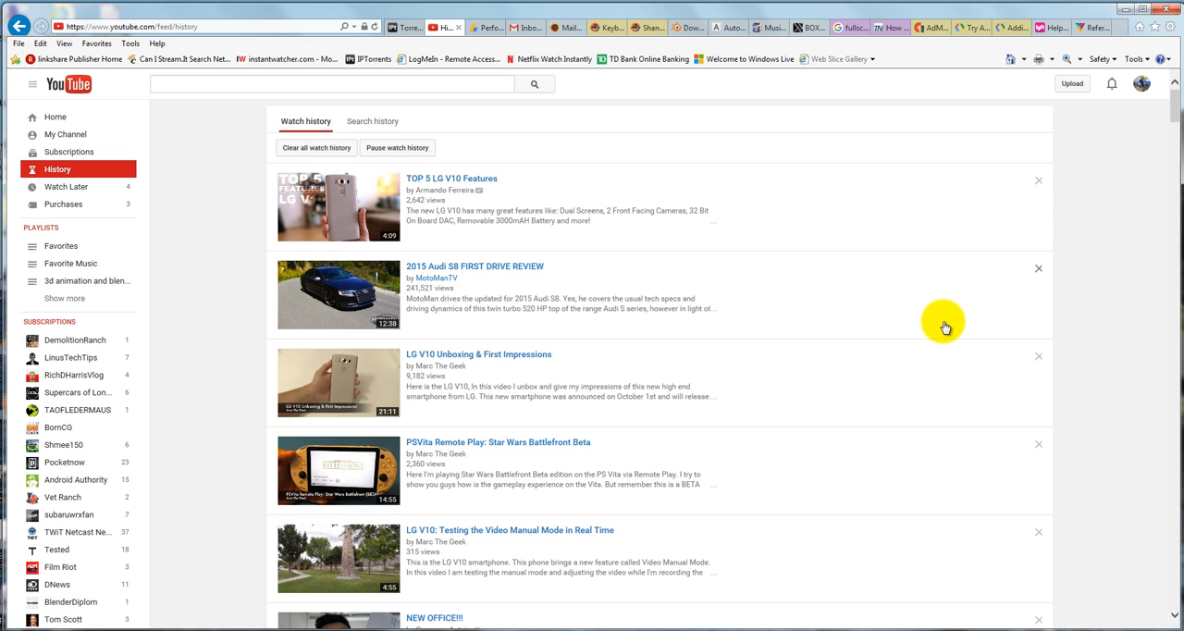
mouse_move(892, 220)
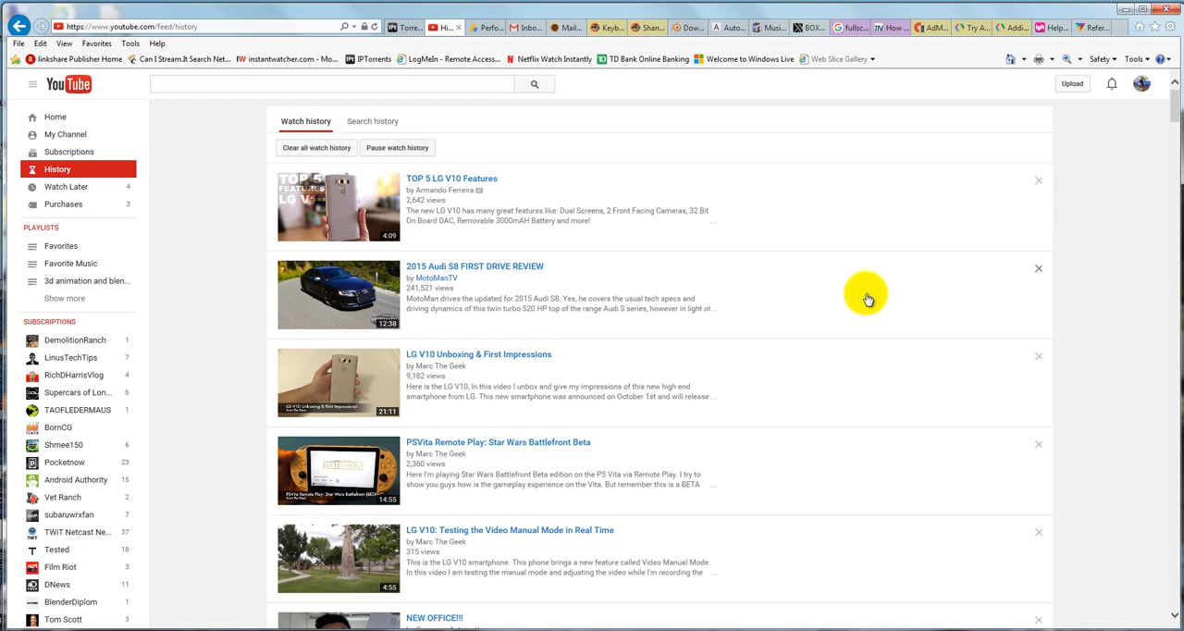
mouse_move(899, 301)
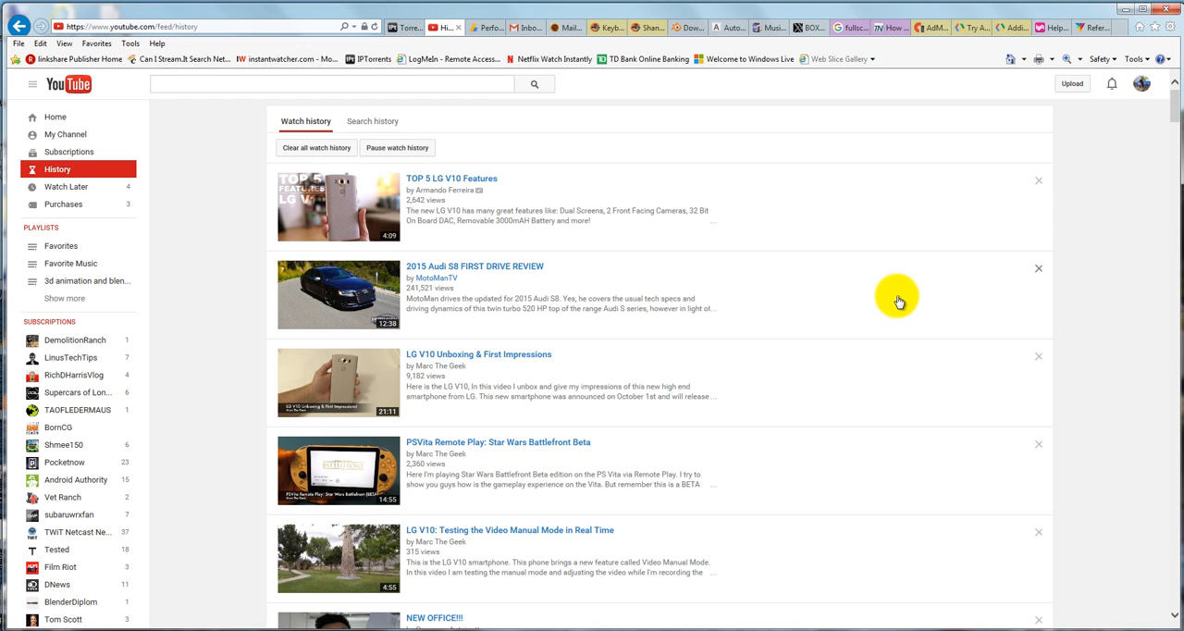
mouse_move(651, 225)
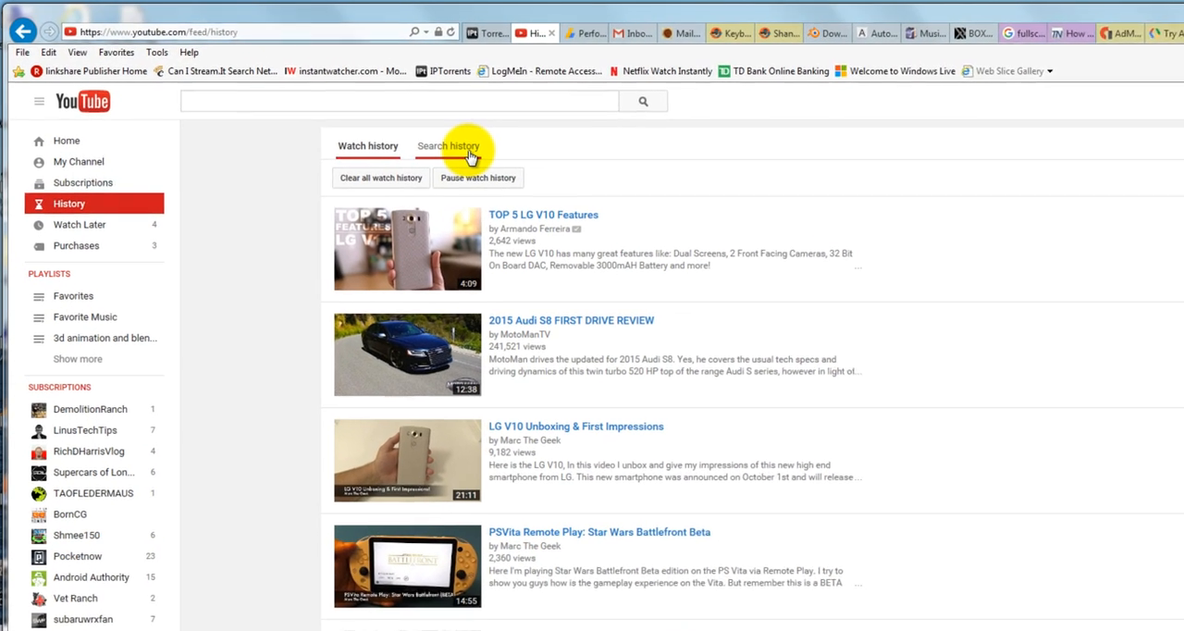
- Switch the History page to show past searches
click(447, 145)
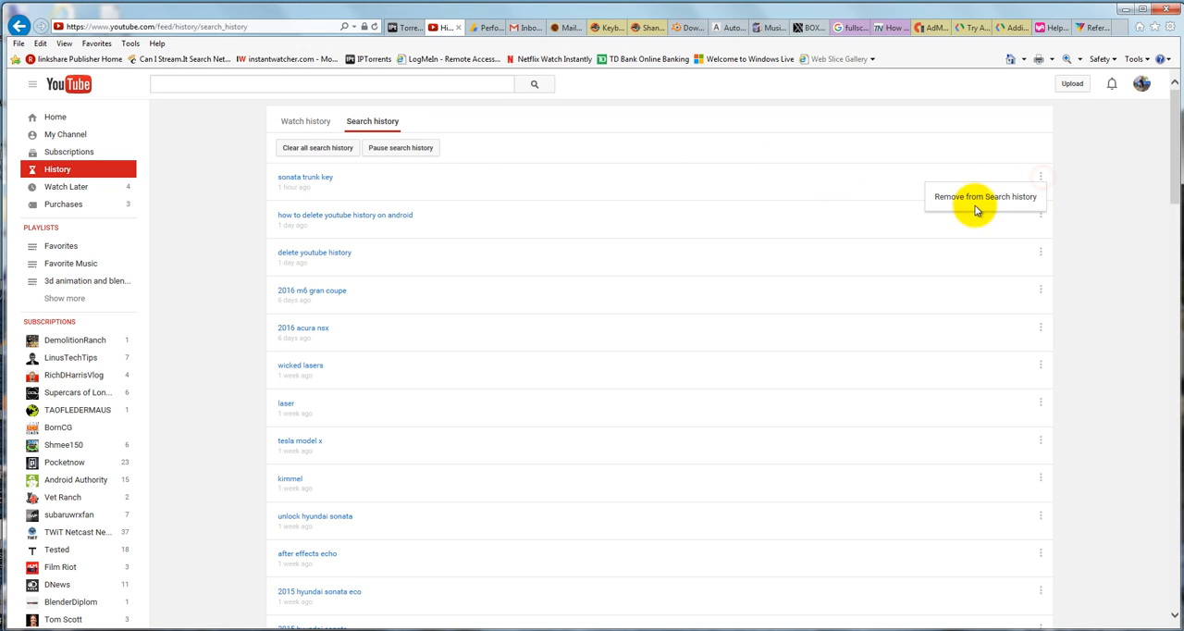
mouse_move(970, 340)
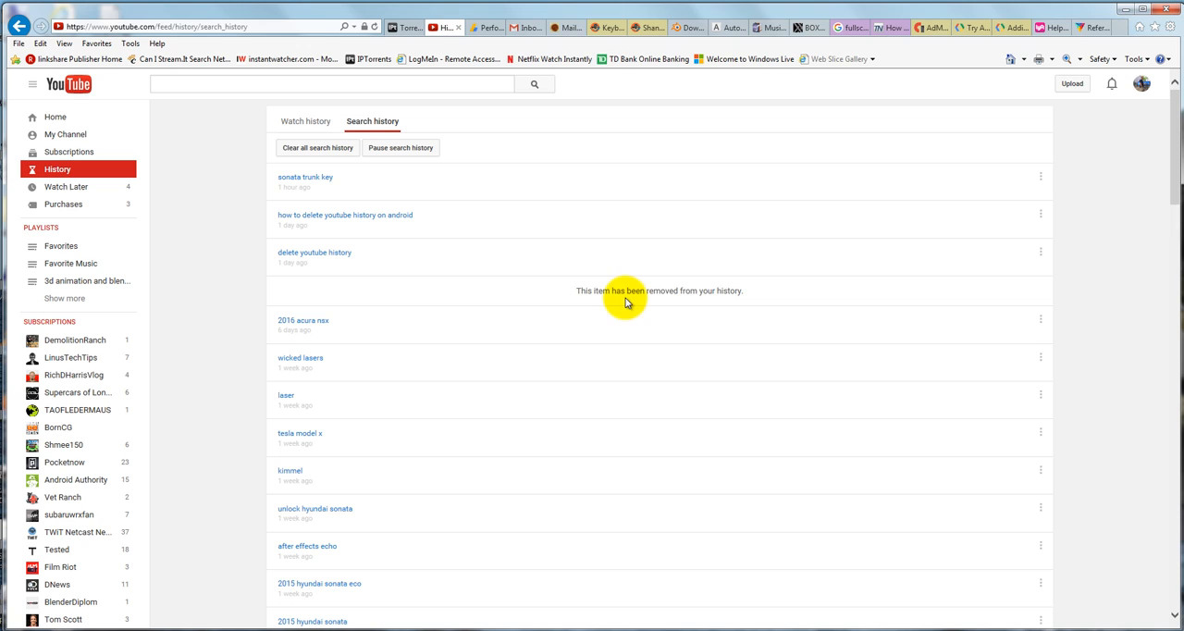
mouse_move(592, 306)
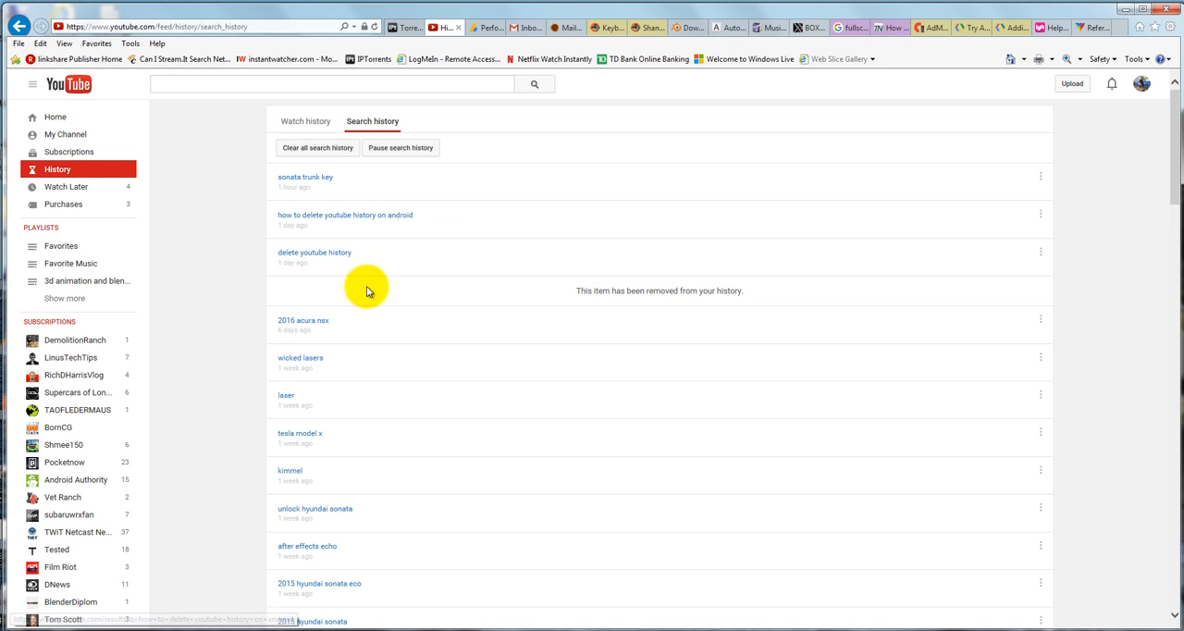
mouse_move(344, 259)
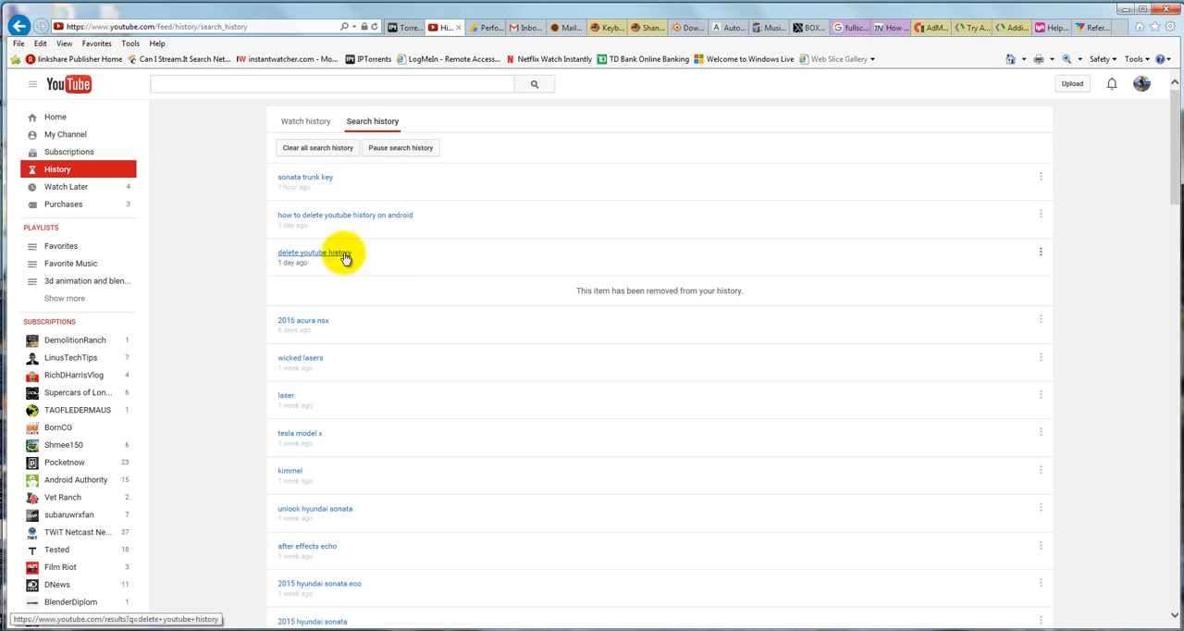
mouse_move(377, 310)
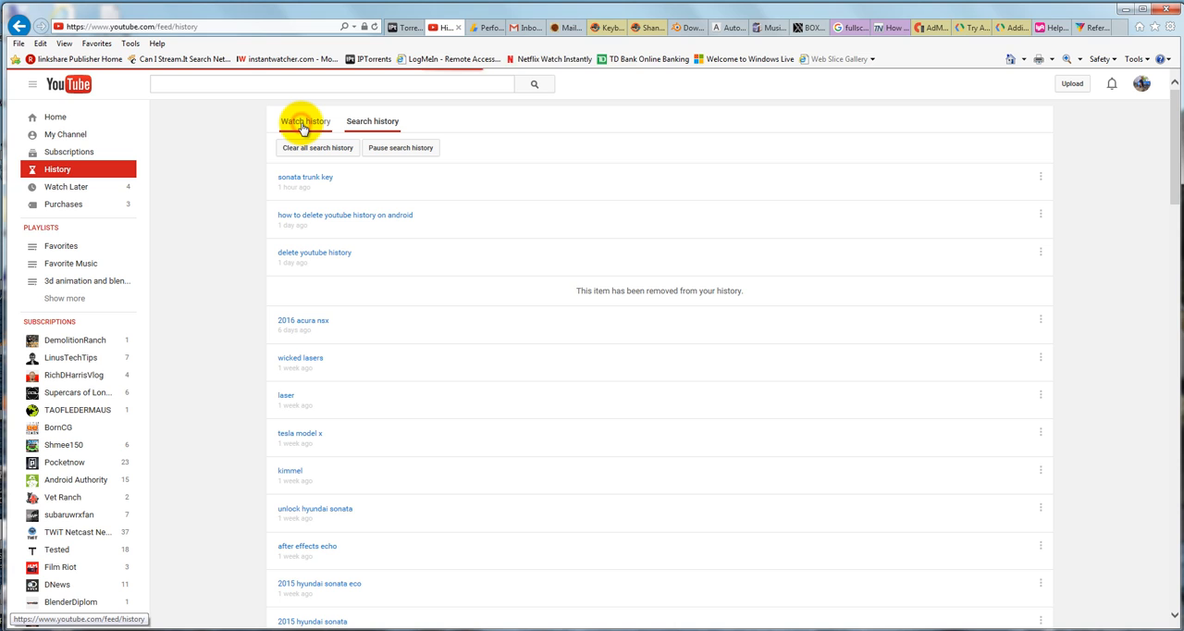
- Switch back to the list of watched videos
click(305, 122)
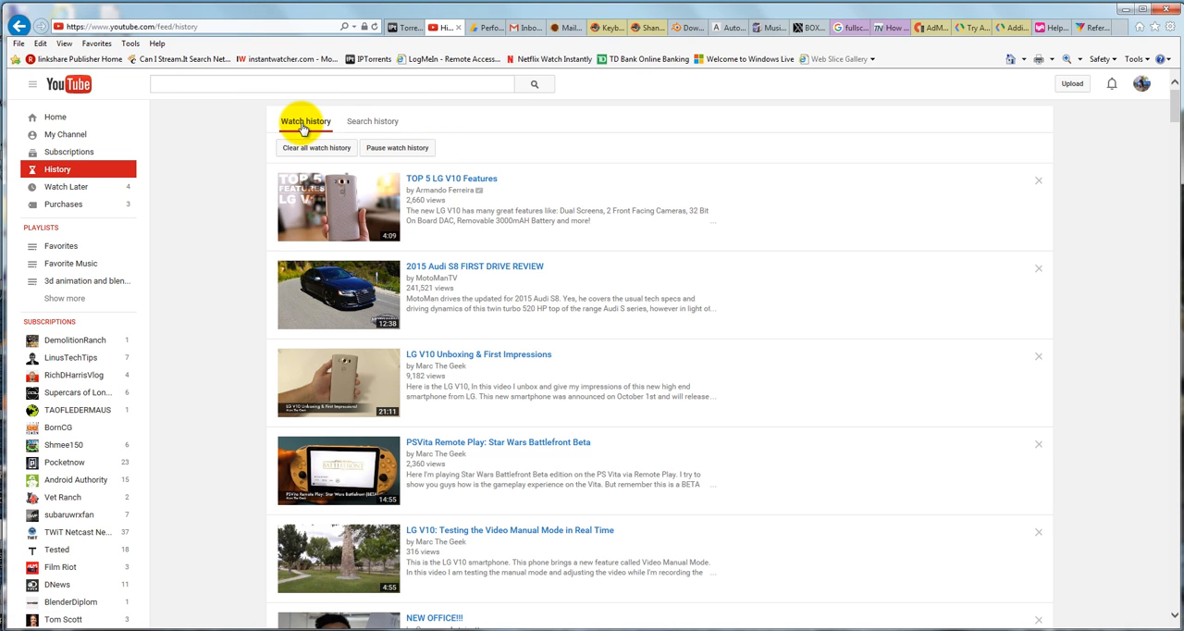
mouse_move(232, 289)
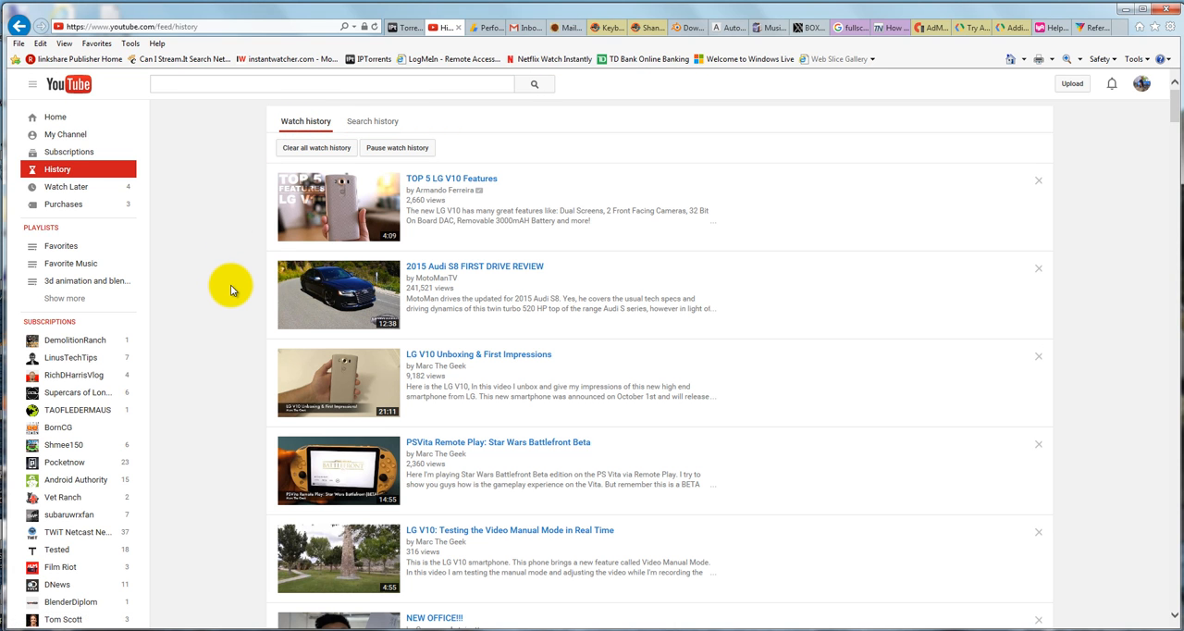